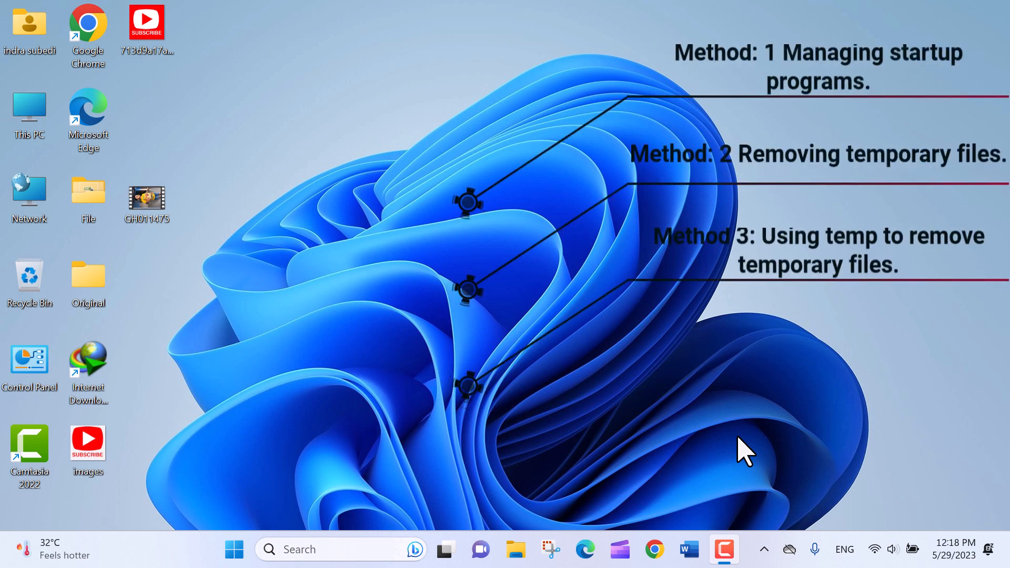
pyautogui.moveTo(719, 454)
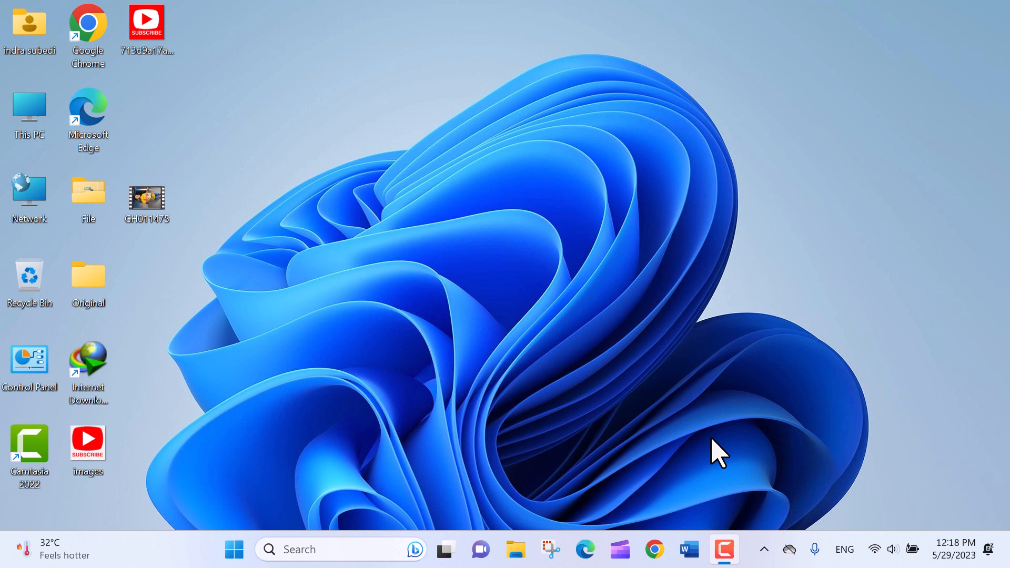
pyautogui.moveTo(827, 240)
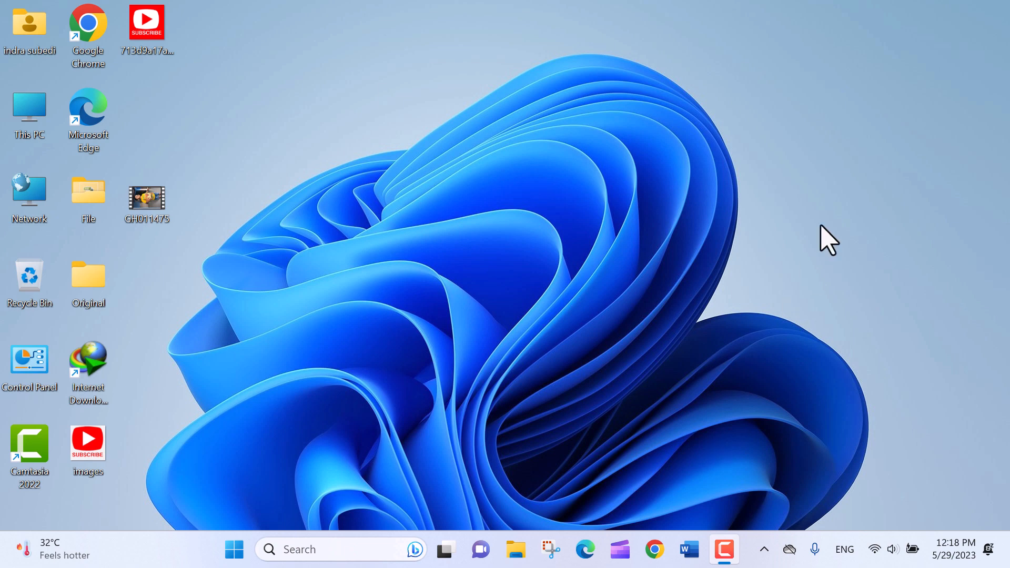
pyautogui.moveTo(379, 547)
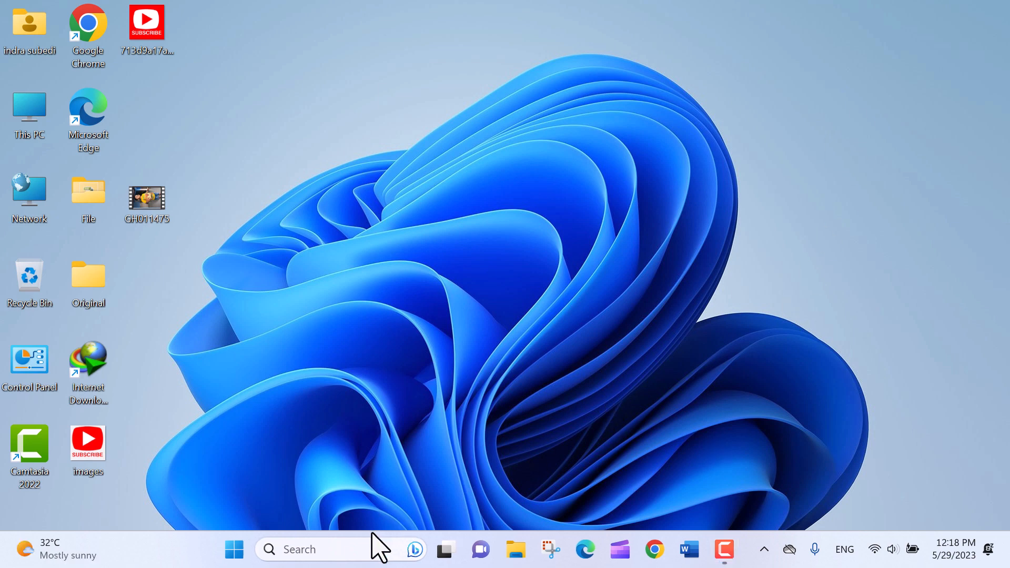
# - Find Task Manager by searching 'task' in the taskbar and launch it
pyautogui.click(299, 549)
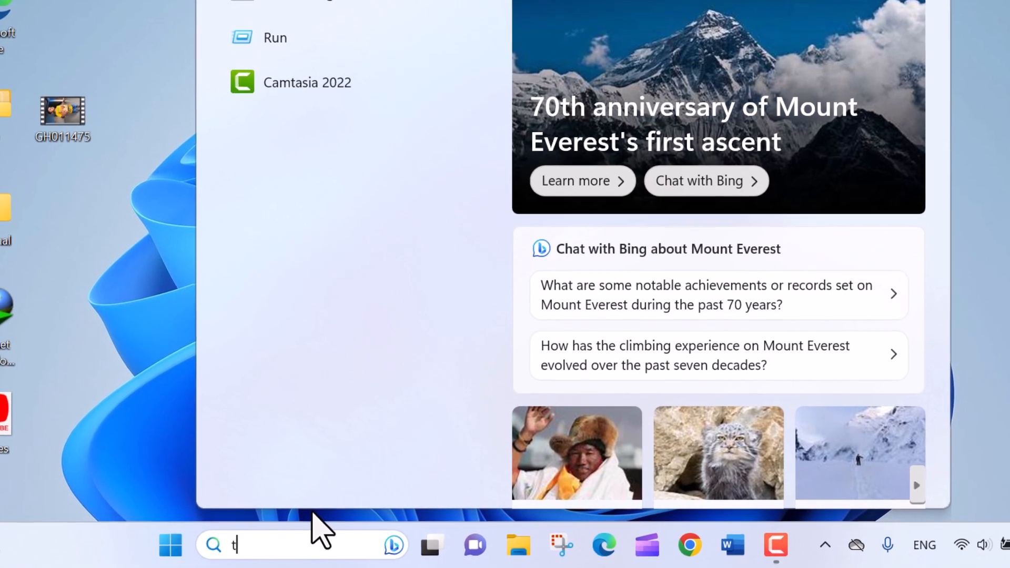
pyautogui.write('ask')
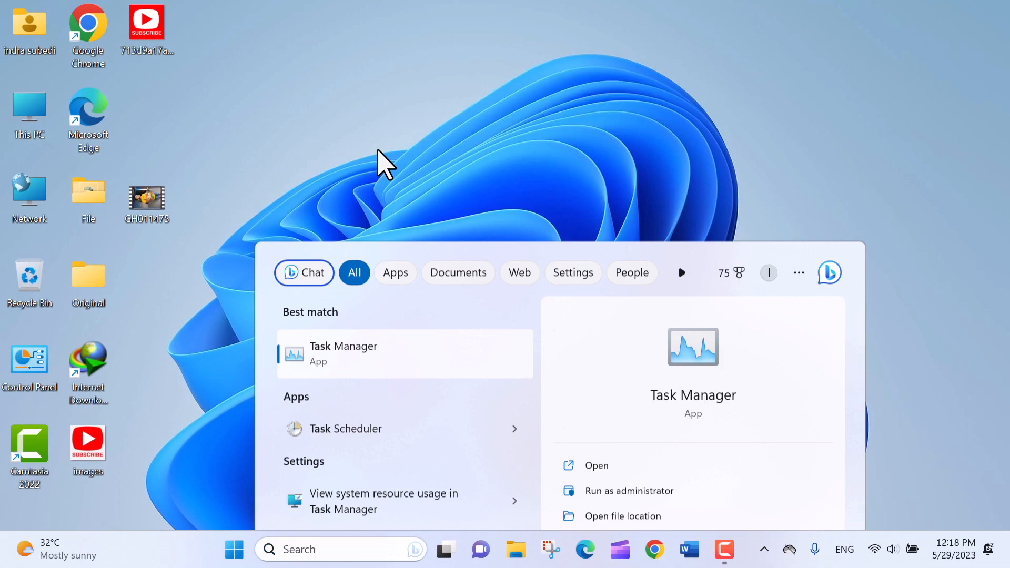
pyautogui.click(343, 353)
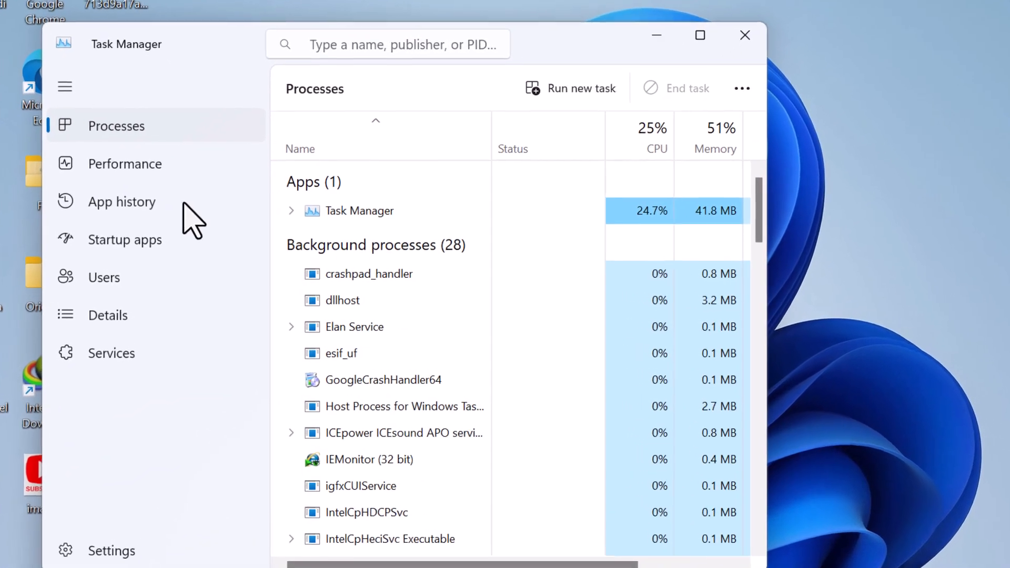
# - Disable uTorrent in Task Manager's Startup apps list
pyautogui.click(126, 239)
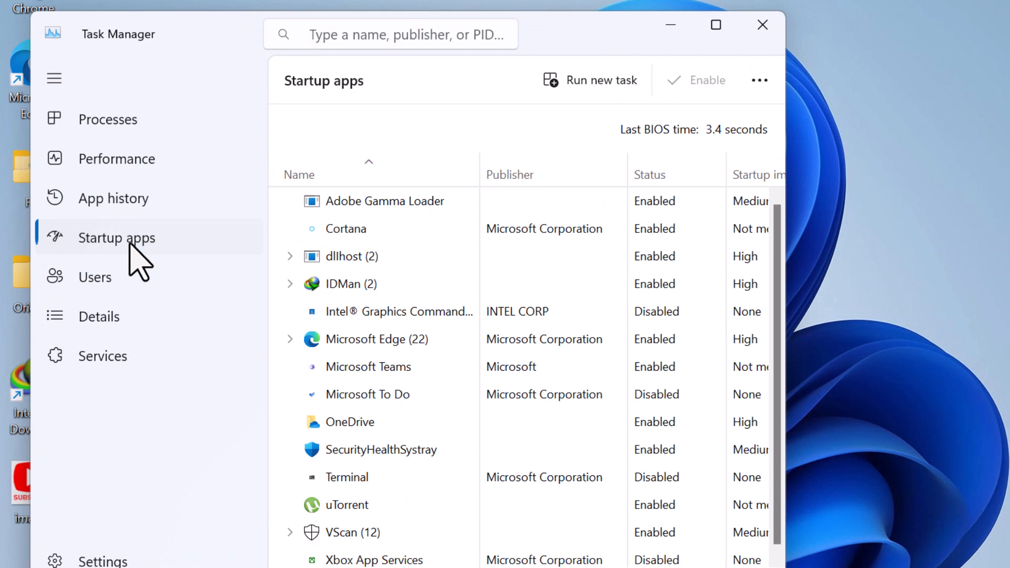
pyautogui.moveTo(519, 132)
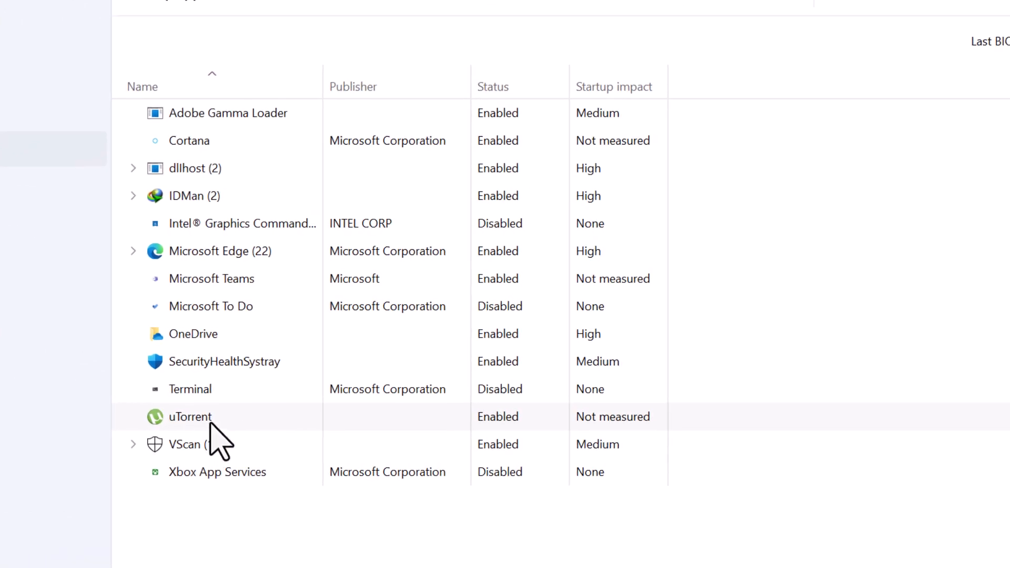
pyautogui.rightClick(189, 416)
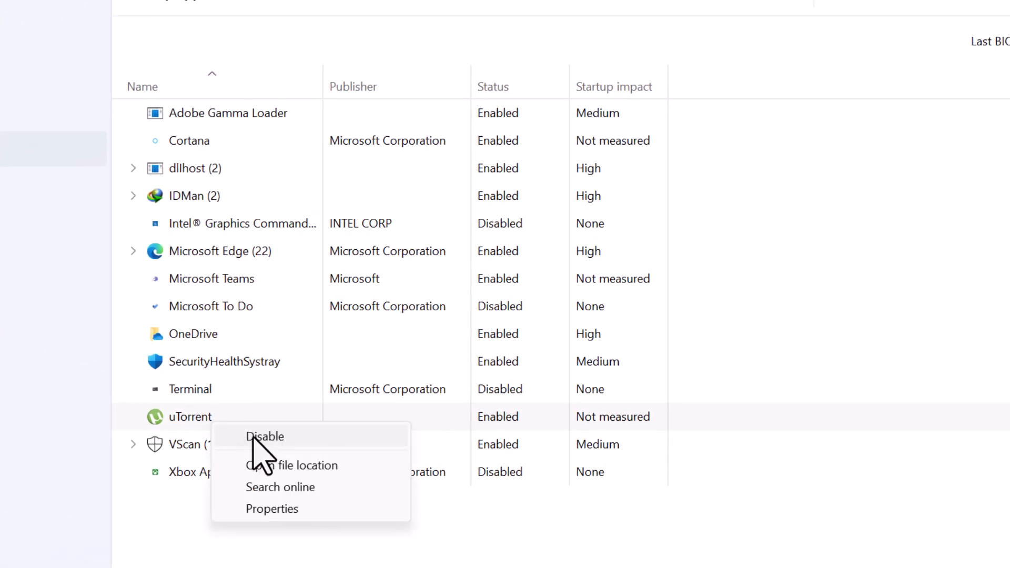
pyautogui.click(265, 436)
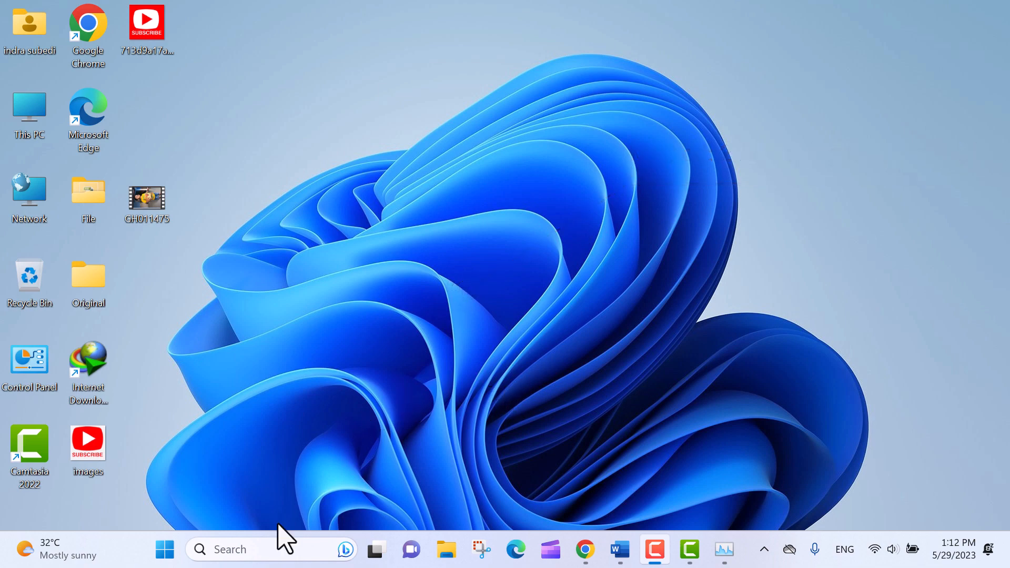
# - Launch Disk Cleanup from search and scan drive C: for deletable files
pyautogui.write('di')
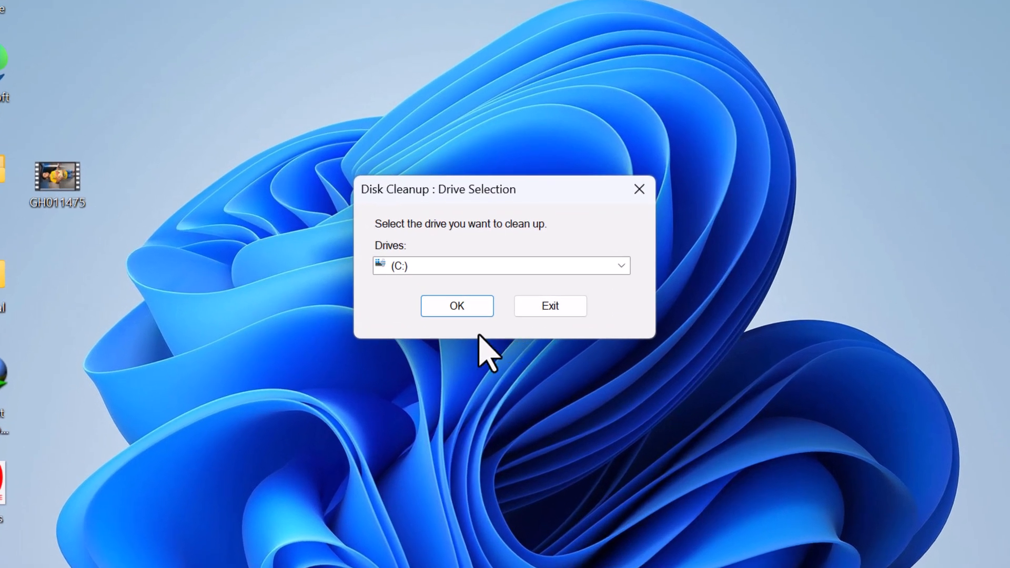
pyautogui.moveTo(596, 287)
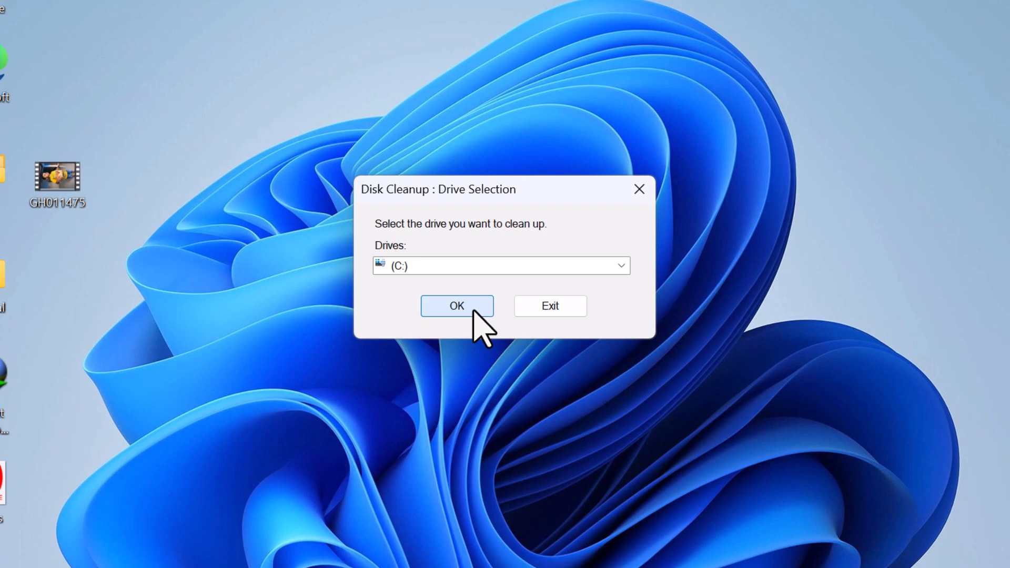
pyautogui.click(456, 305)
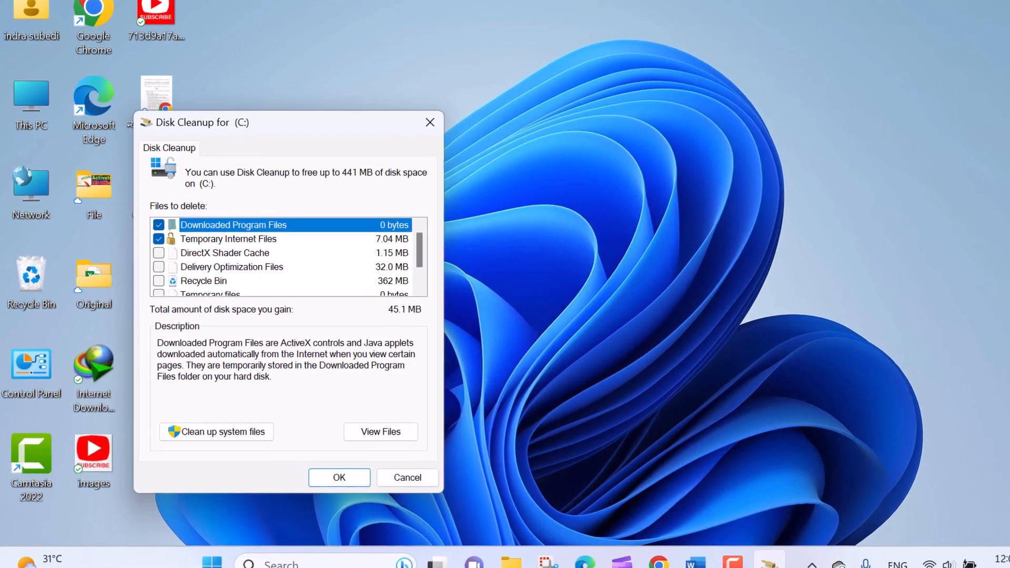
# - Tick all file categories (441 MB) and confirm permanently deleting them
pyautogui.moveTo(191, 123); pyautogui.dragTo(219, 100)
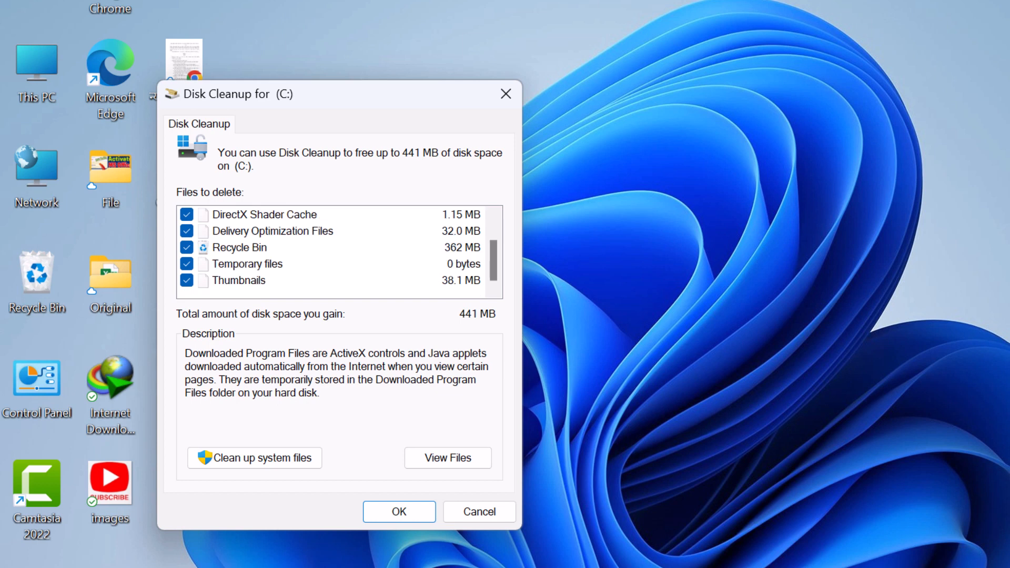
pyautogui.scroll(3)
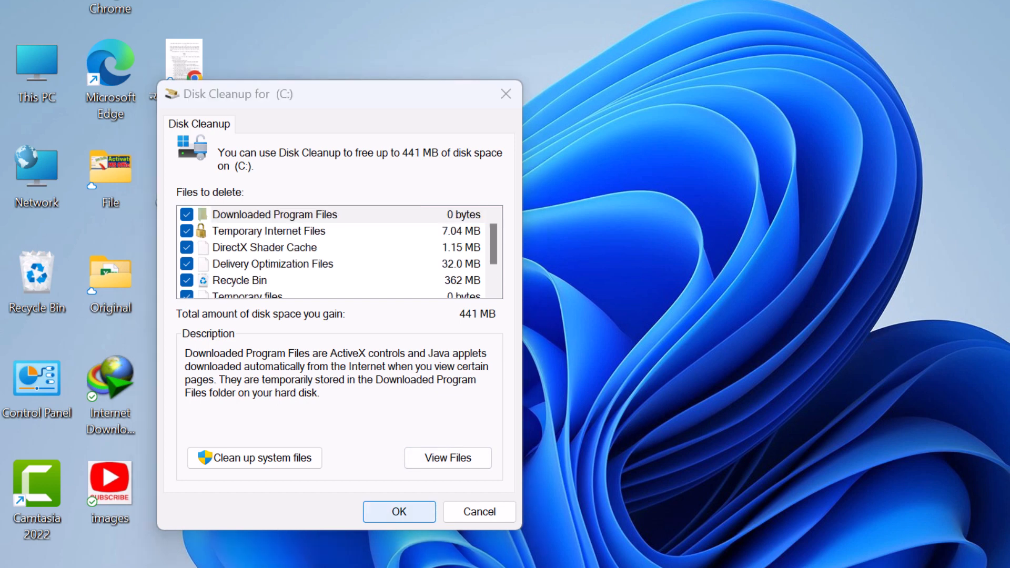
pyautogui.click(399, 511)
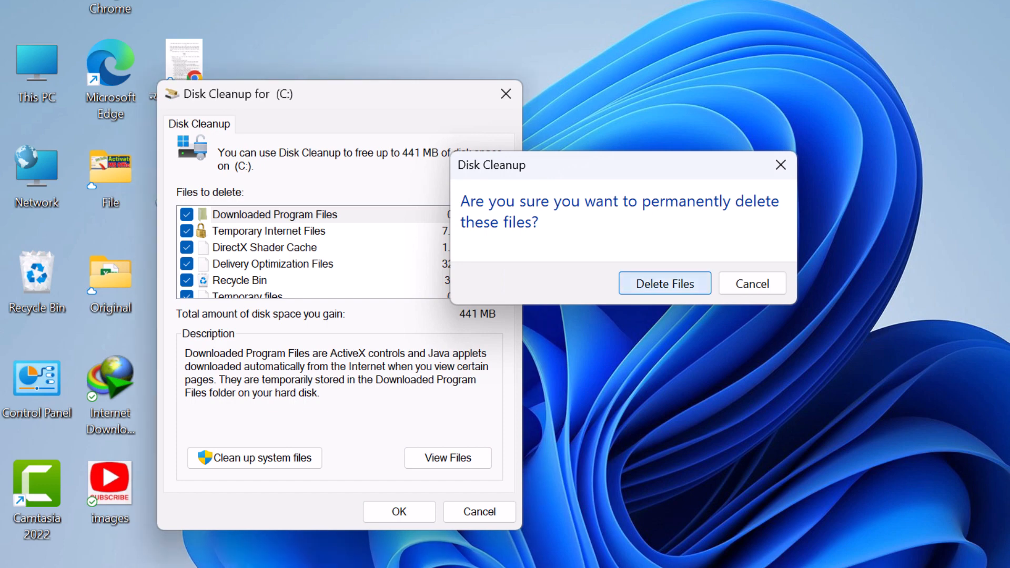
pyautogui.click(664, 283)
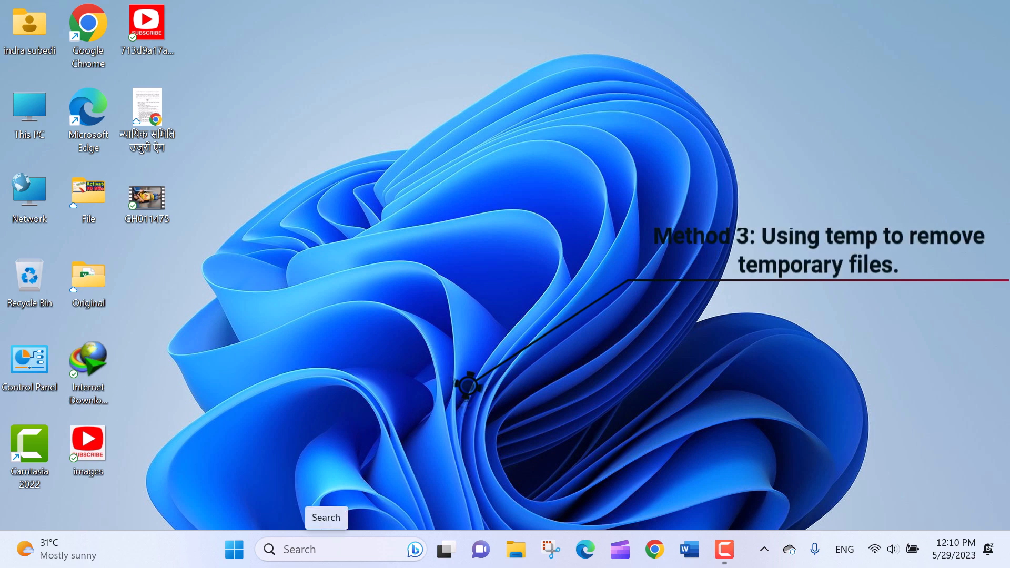
# - Run 'temp' from the Run dialog to open the Windows Temp folder
pyautogui.press('win+r')
pyautogui.write('t')
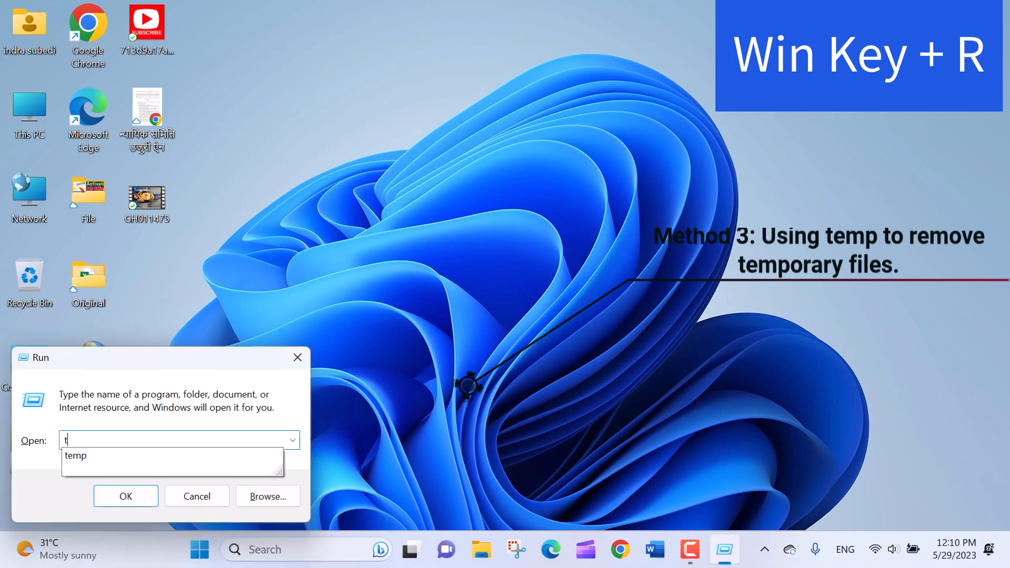
pyautogui.write('emp')
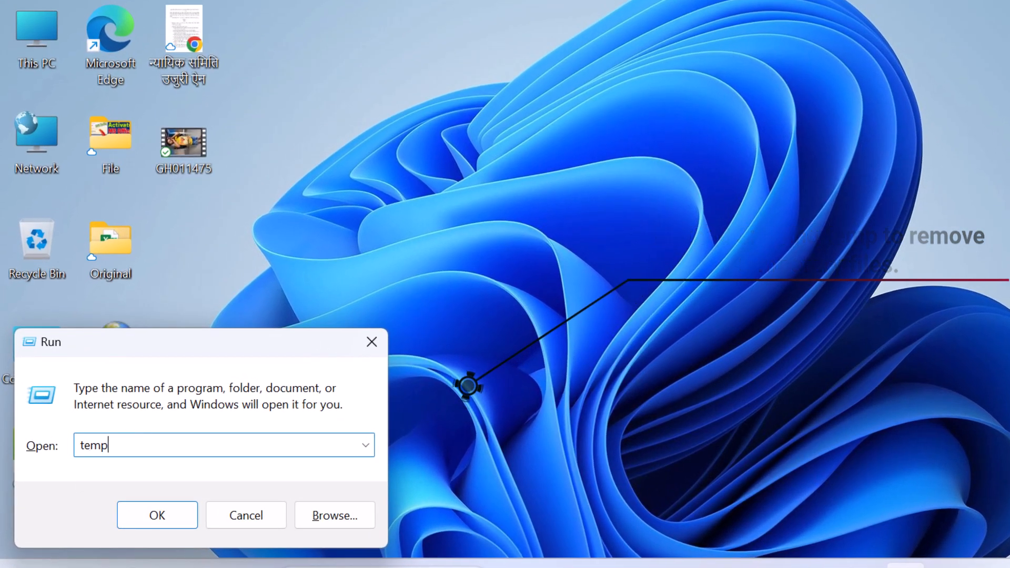
pyautogui.click(157, 515)
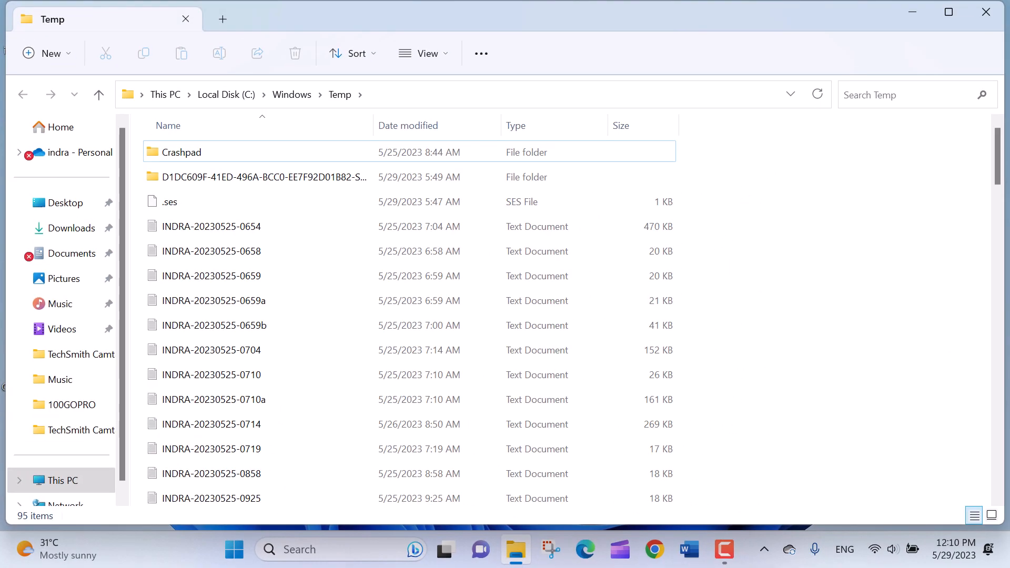
# - Select all 95 items in the Windows Temp folder and delete them
pyautogui.click(210, 374)
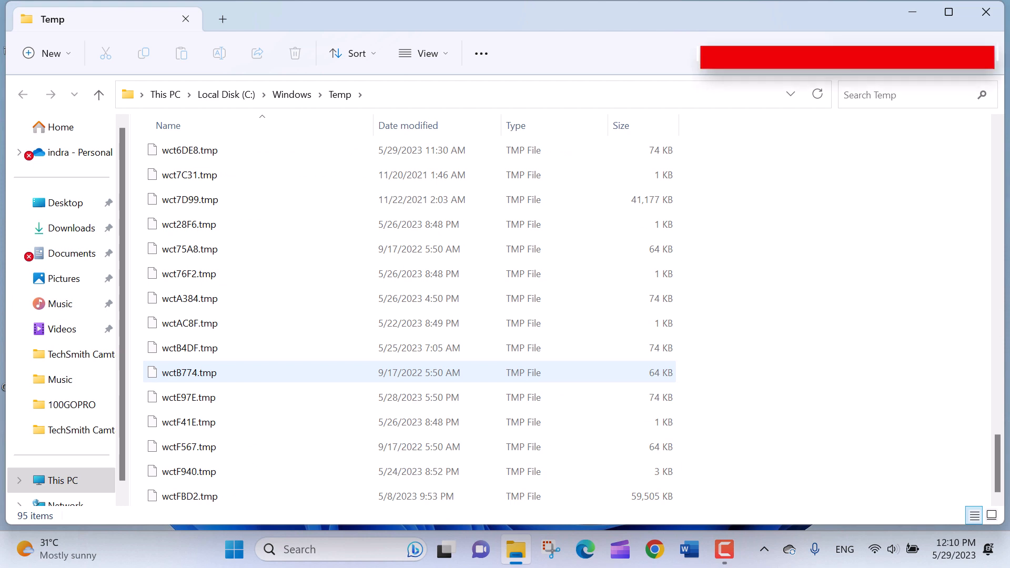
pyautogui.press('ctrl+a')
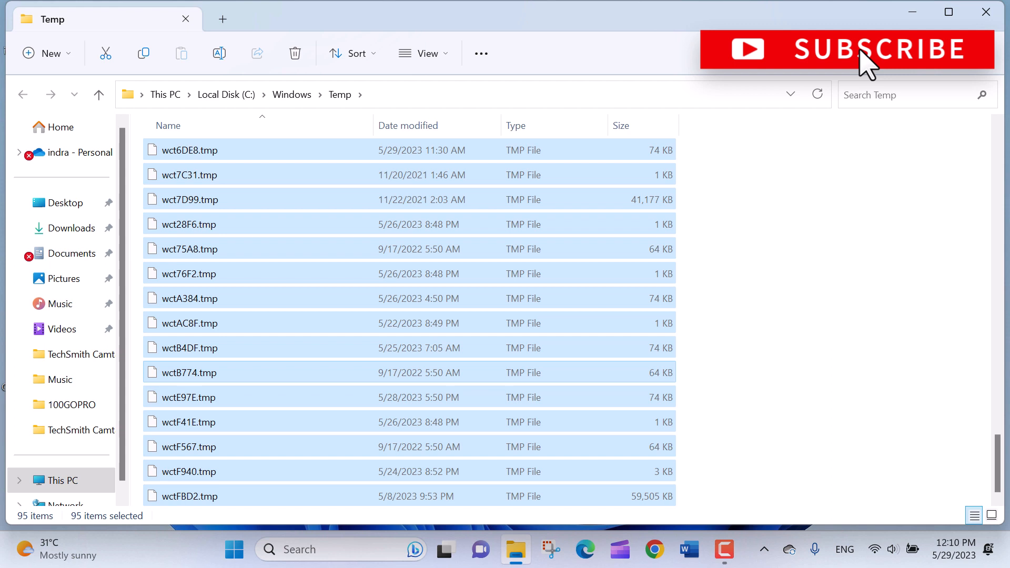
pyautogui.click(295, 53)
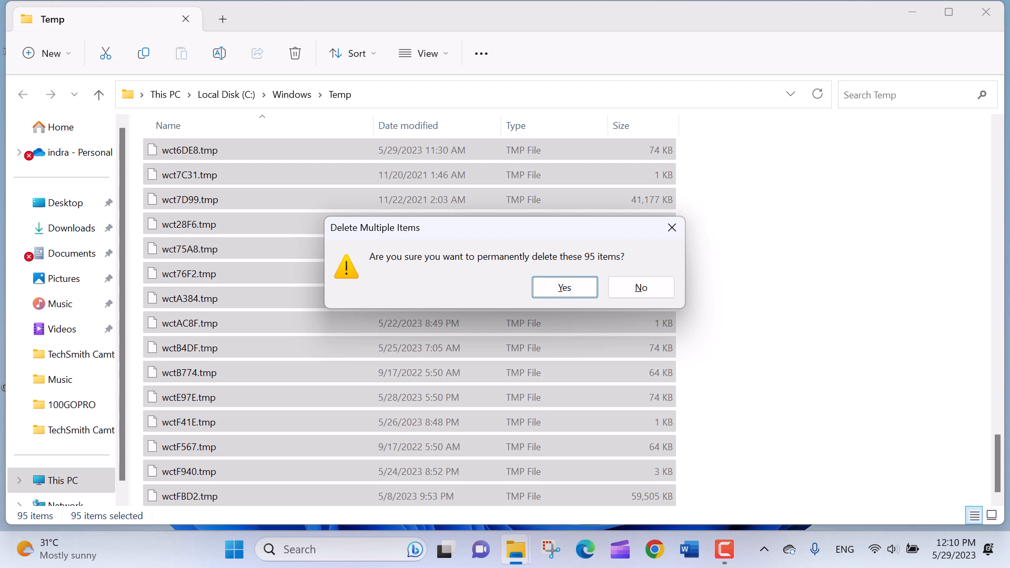
# - Confirm deleting the Temp items, skipping in-use files, then open the %temp% folder
pyautogui.click(563, 287)
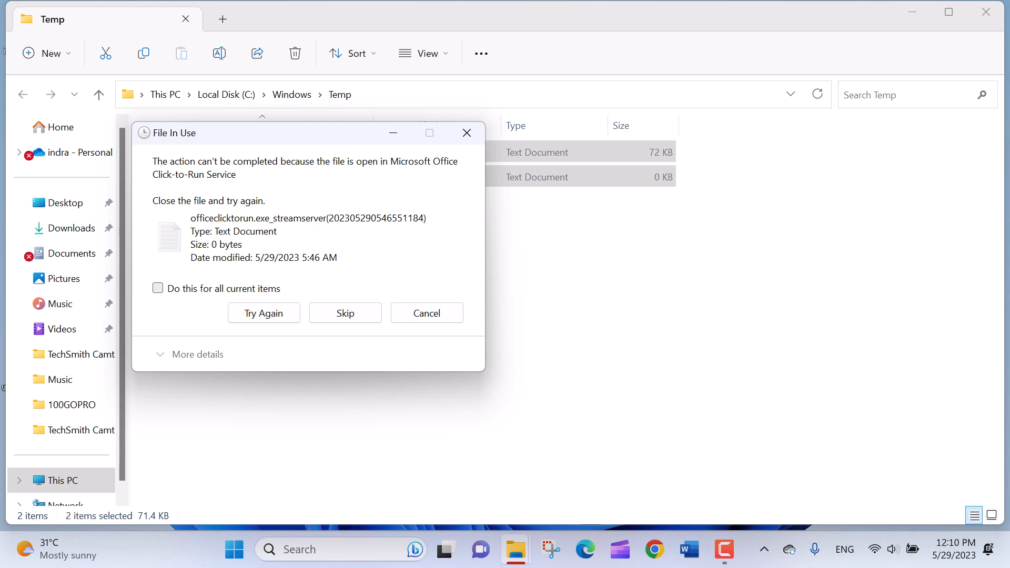
pyautogui.click(158, 288)
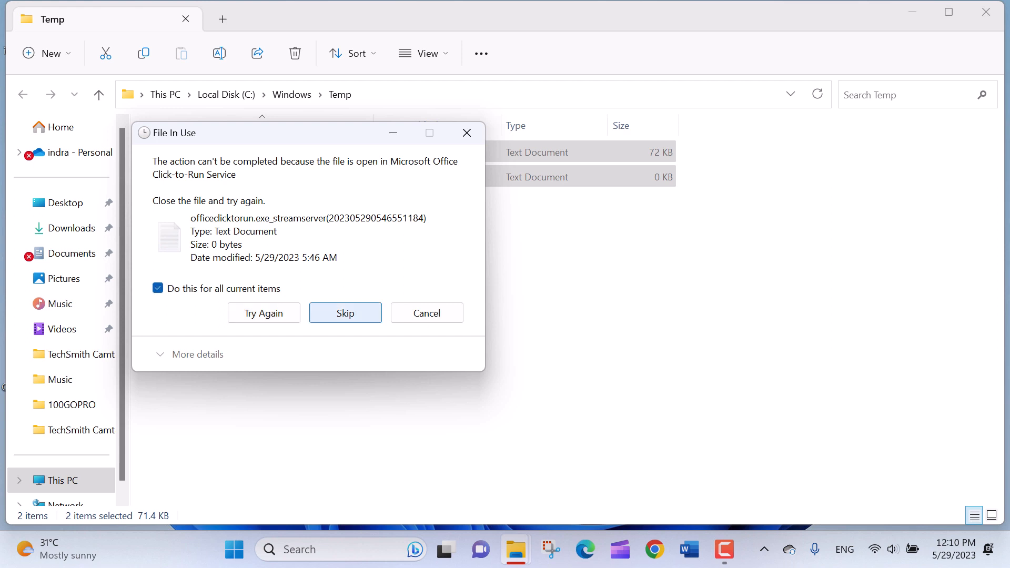
pyautogui.click(344, 312)
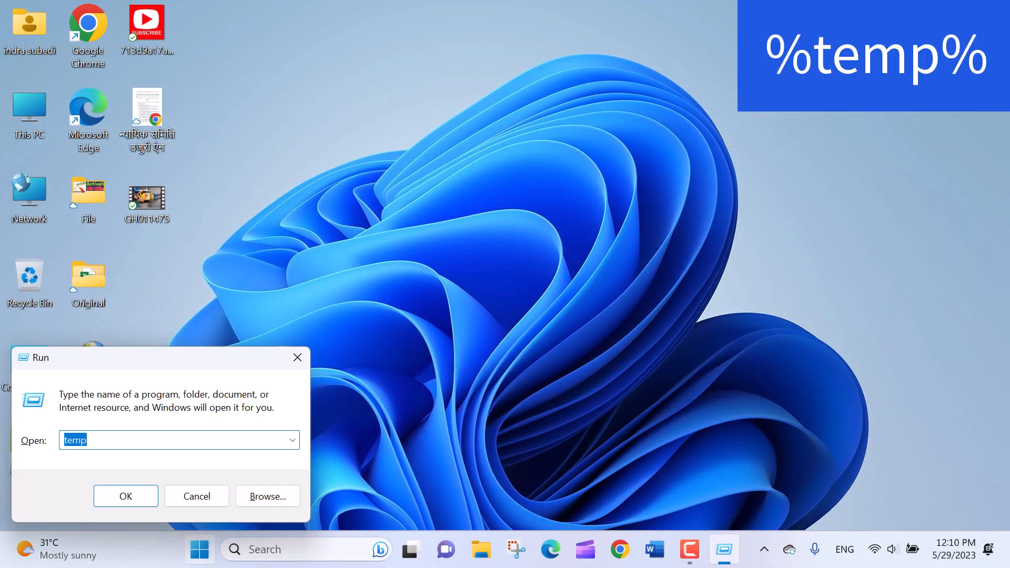
pyautogui.click(125, 496)
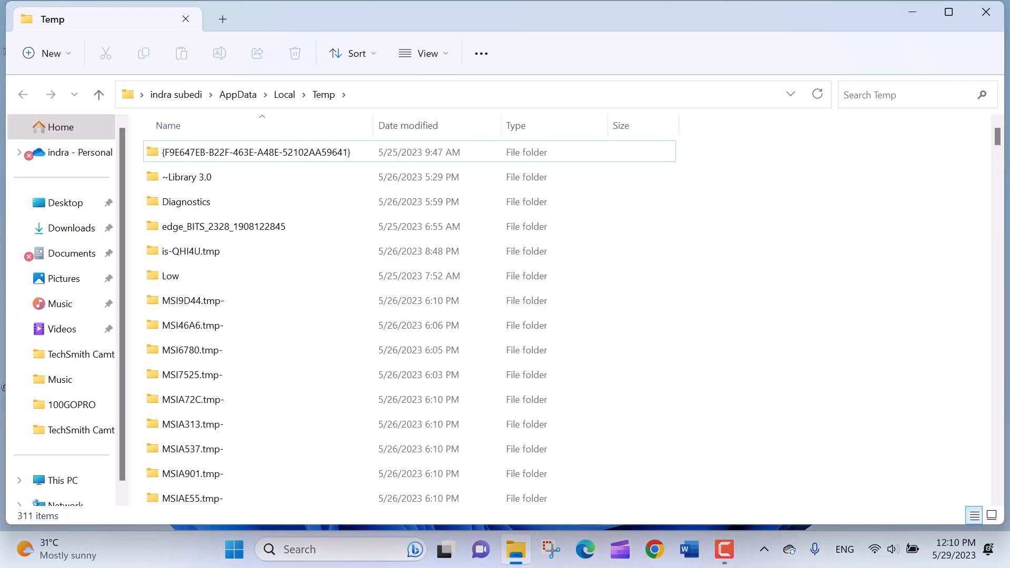